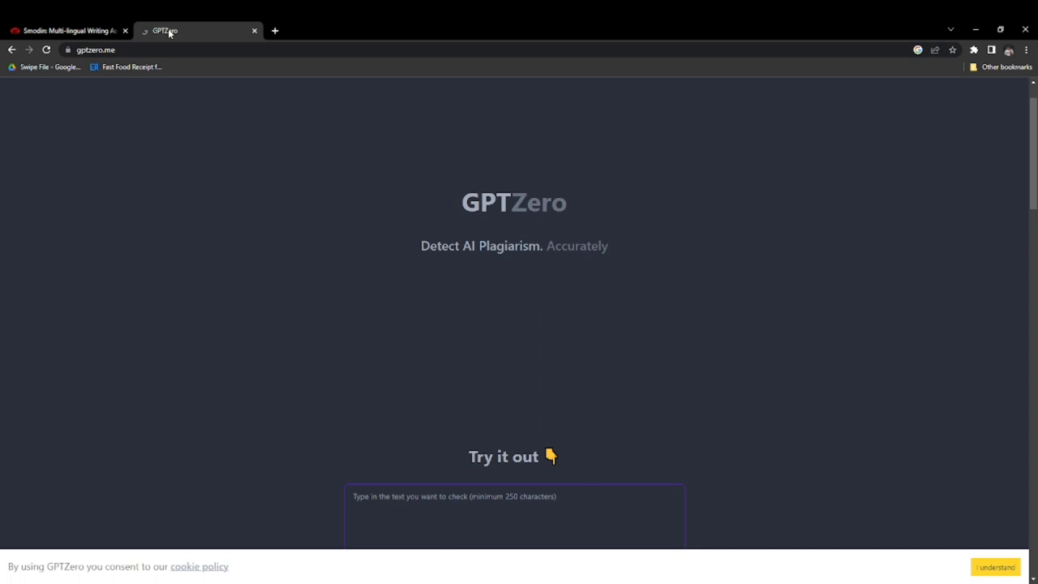
pyautogui.moveTo(214, 98)
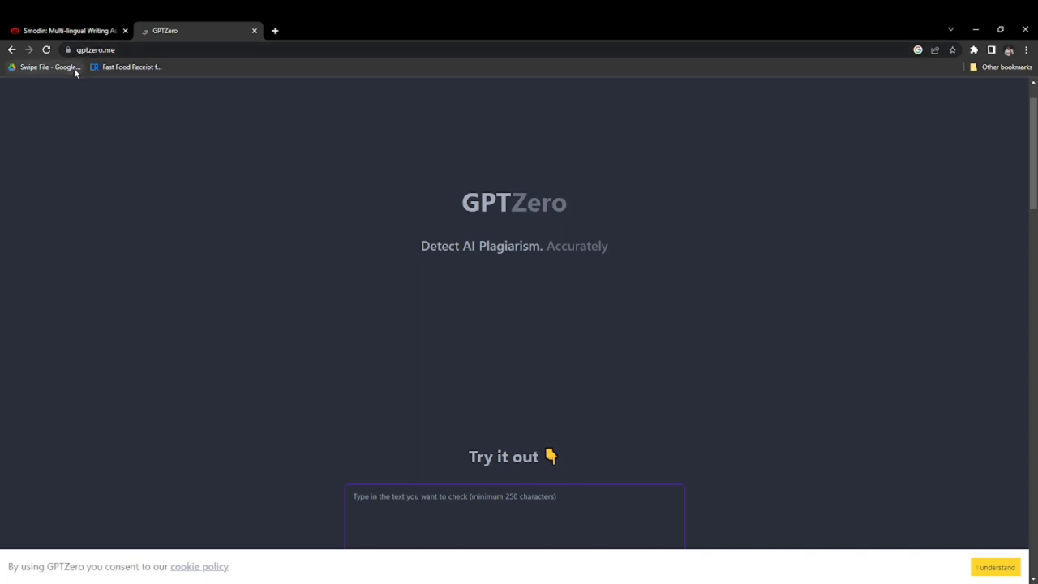
# - Return to the Smodin Author 'Try It' section after a quick look at the GPTZero tab
pyautogui.moveTo(462, 201); pyautogui.dragTo(608, 246)
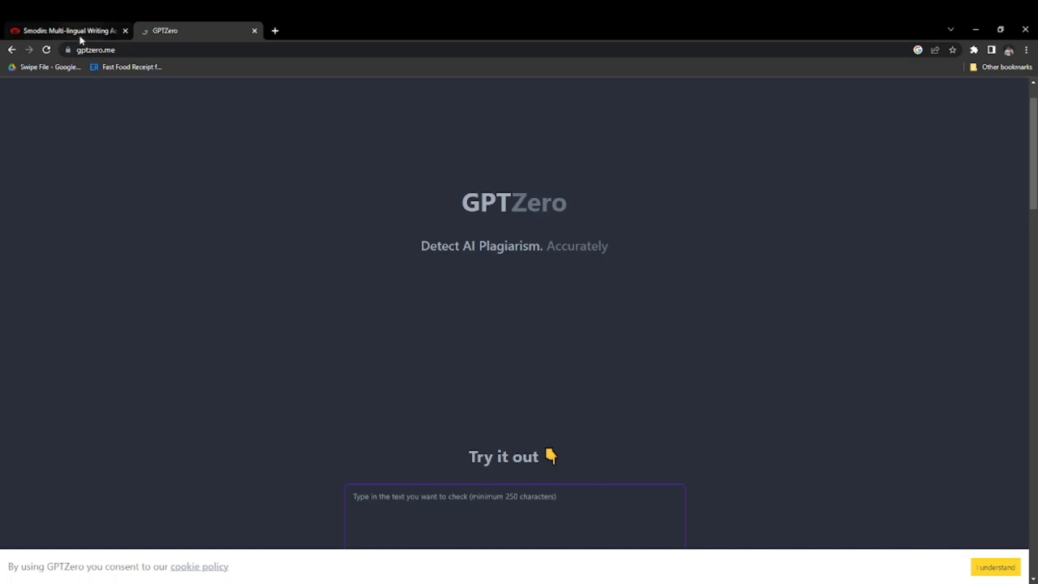
pyautogui.click(65, 29)
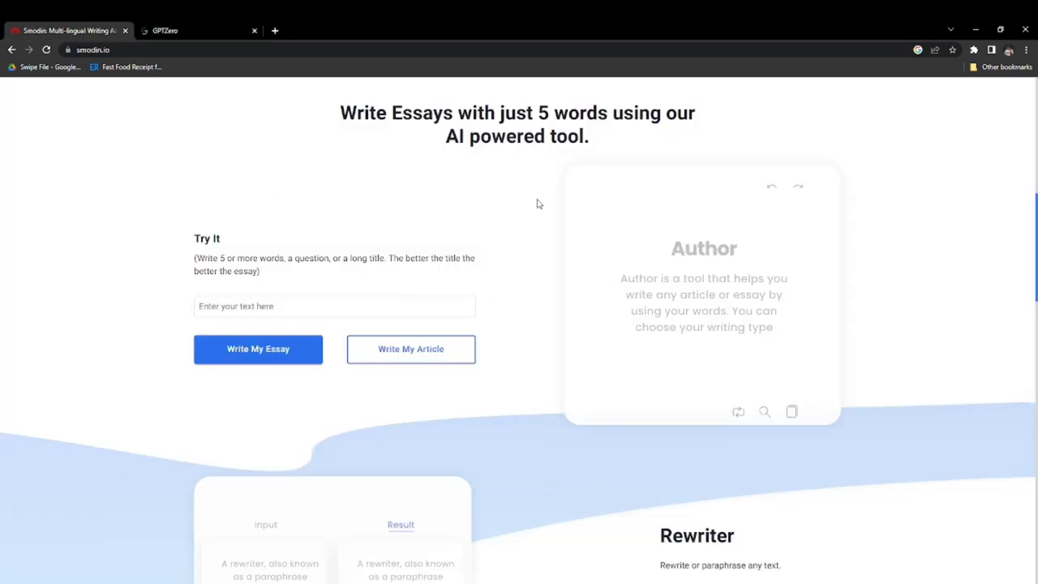
pyautogui.moveTo(410, 348)
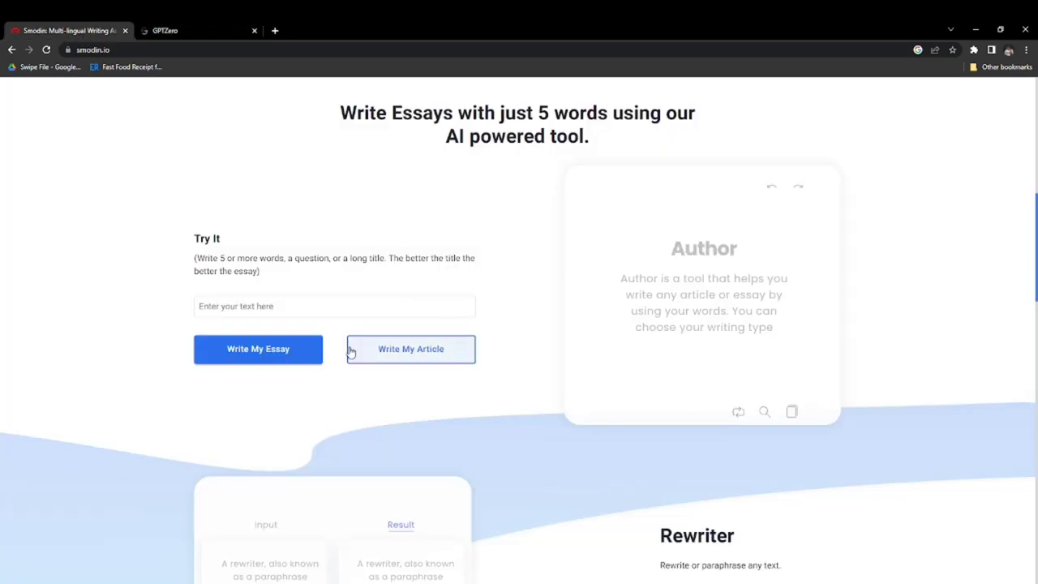
pyautogui.moveTo(185, 321)
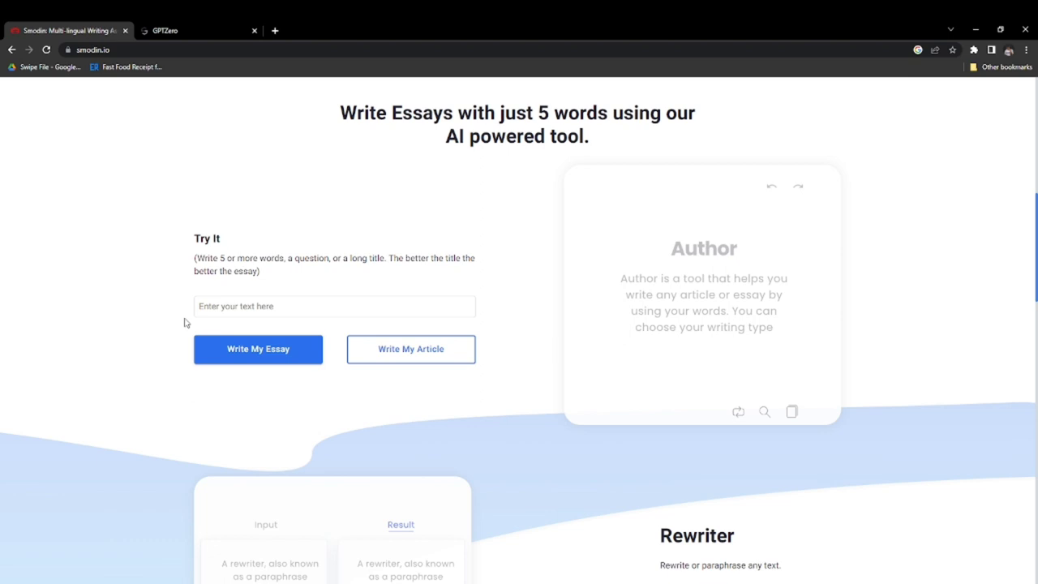
pyautogui.moveTo(207, 255)
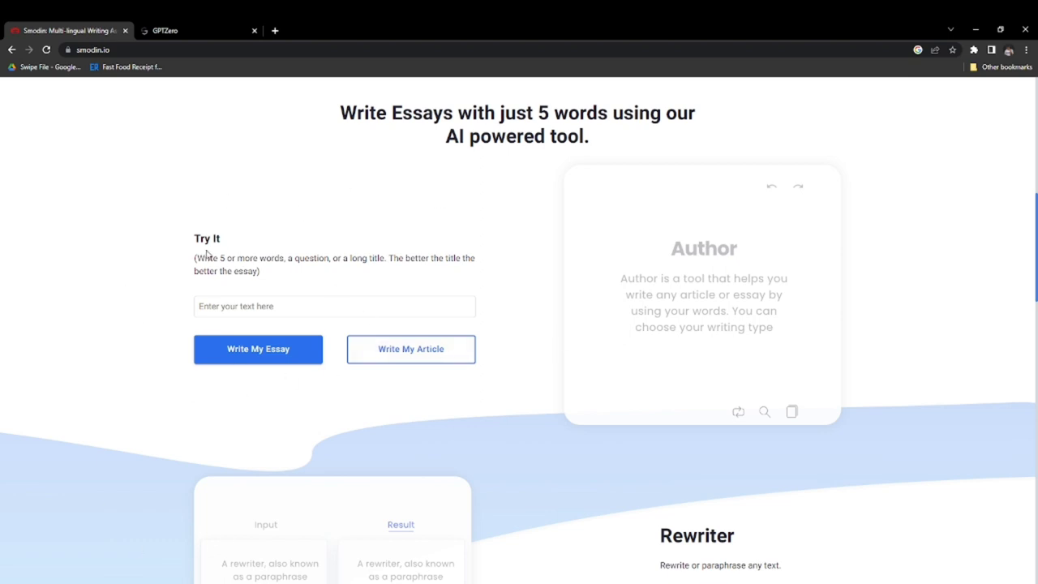
pyautogui.click(195, 29)
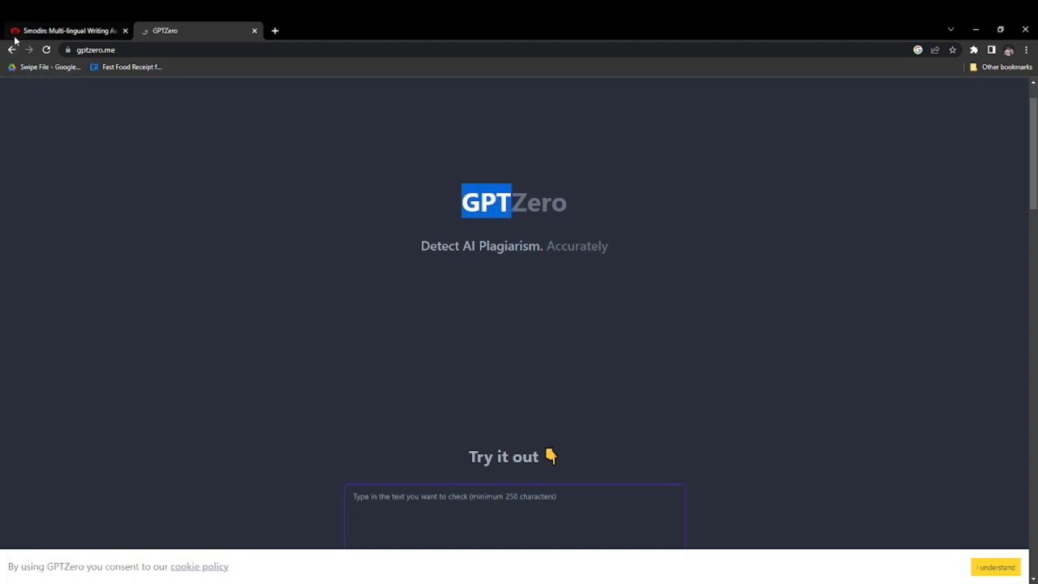
pyautogui.click(65, 30)
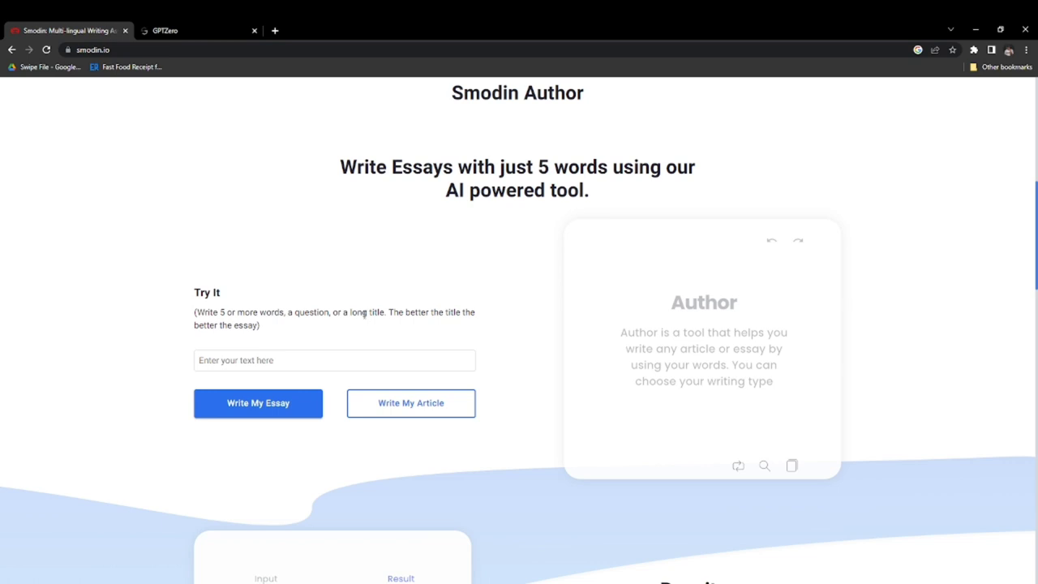
# - Enter the title 'how to write an essay about cats with powers' and start Write My Essay
pyautogui.write('how to write an essay about cats with powers')
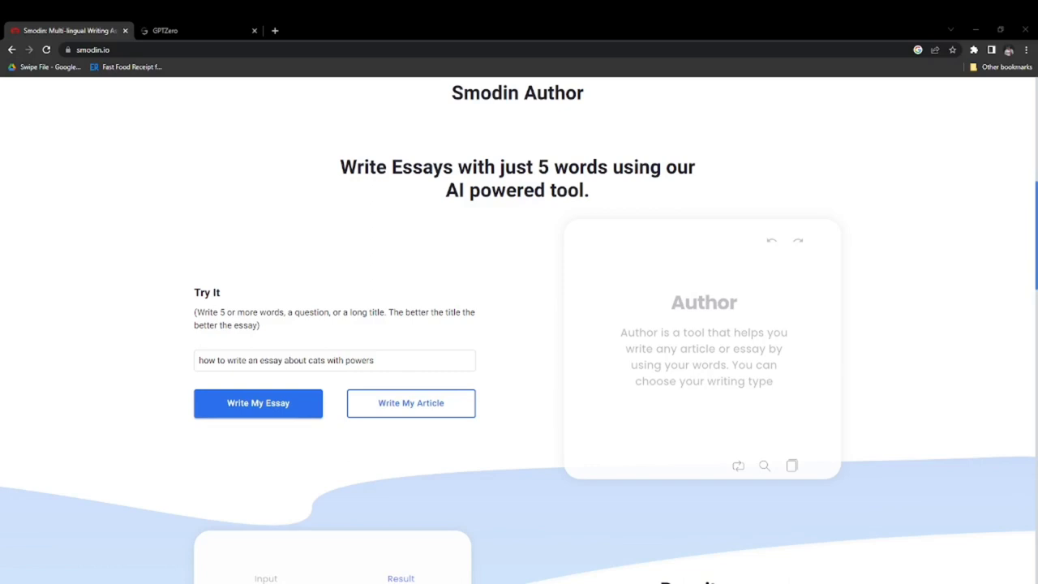
pyautogui.tripleClick(334, 360)
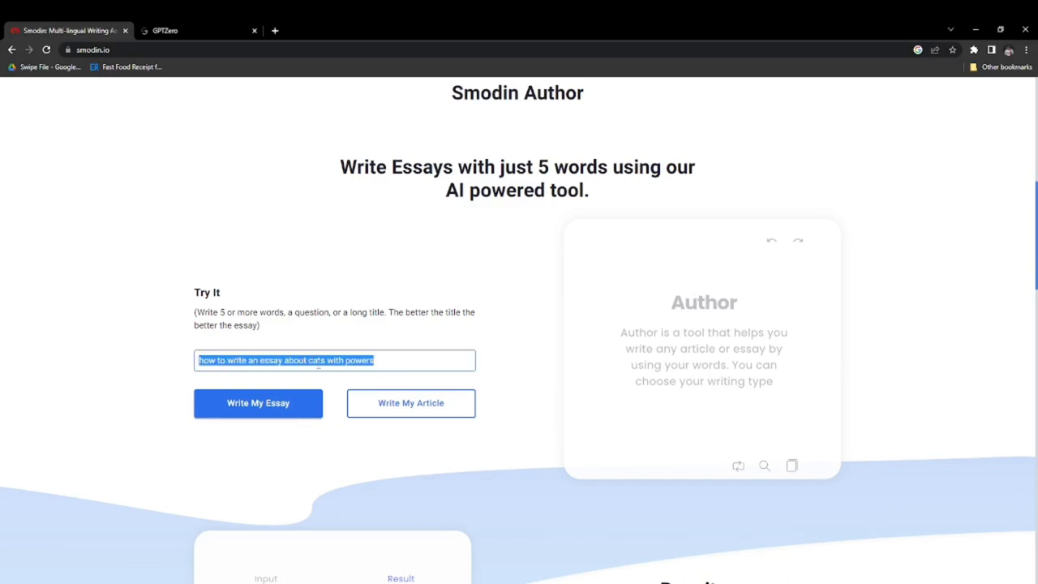
pyautogui.click(258, 403)
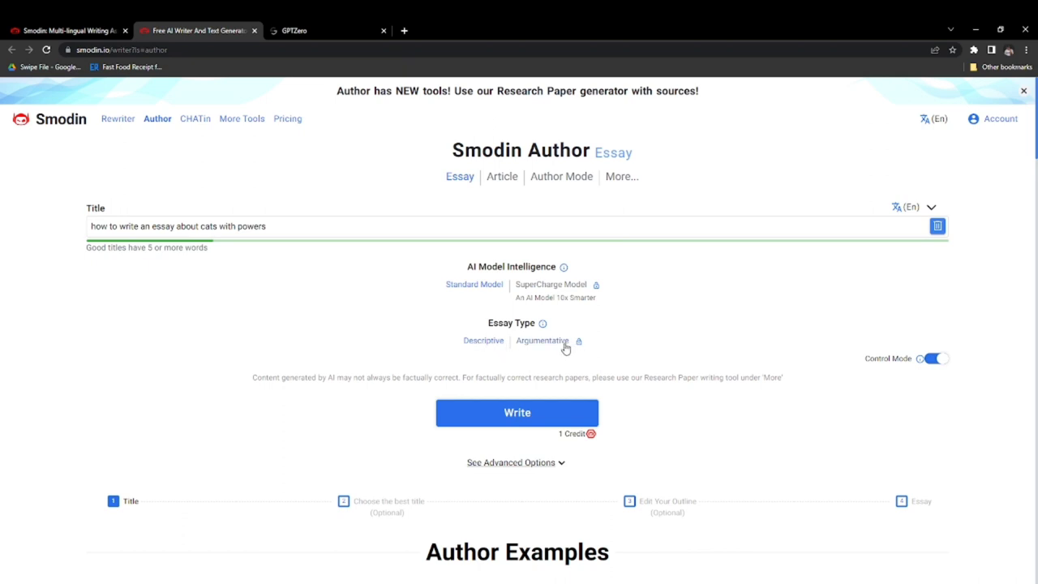
# - Accept the suggested title, pass the outline step and generate the full cat essay
pyautogui.click(515, 412)
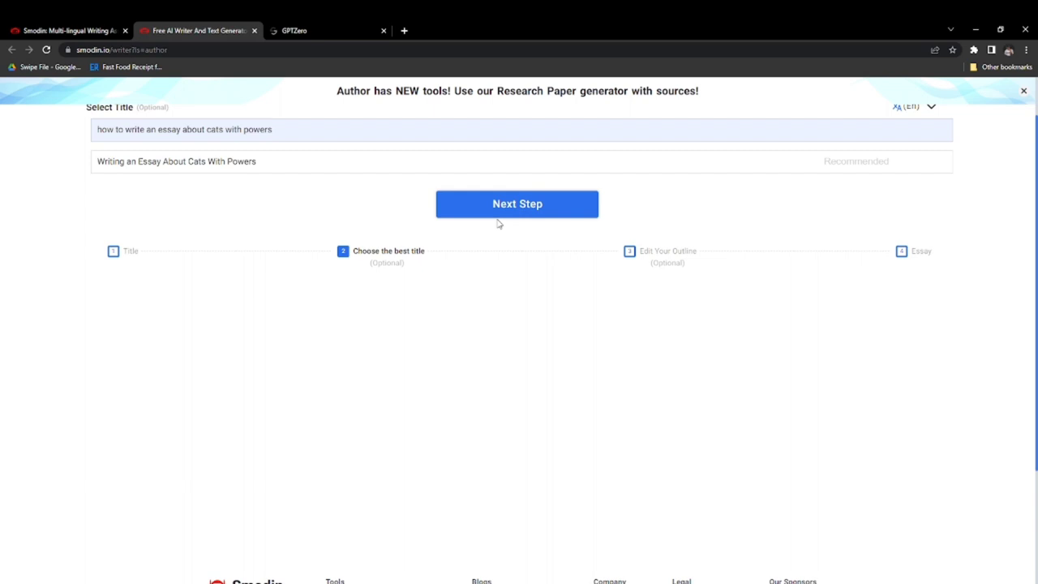
pyautogui.click(517, 204)
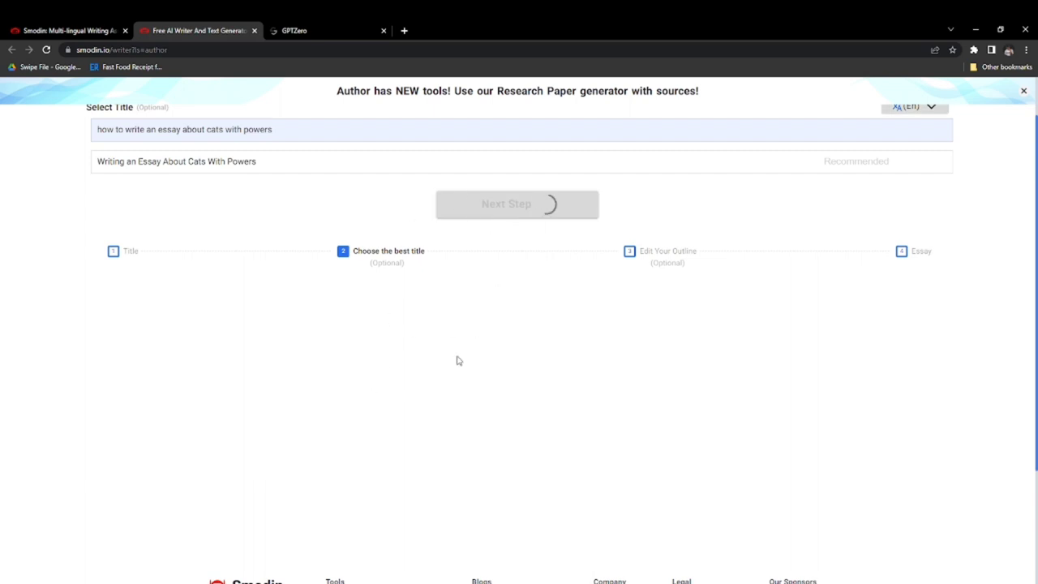
pyautogui.click(516, 204)
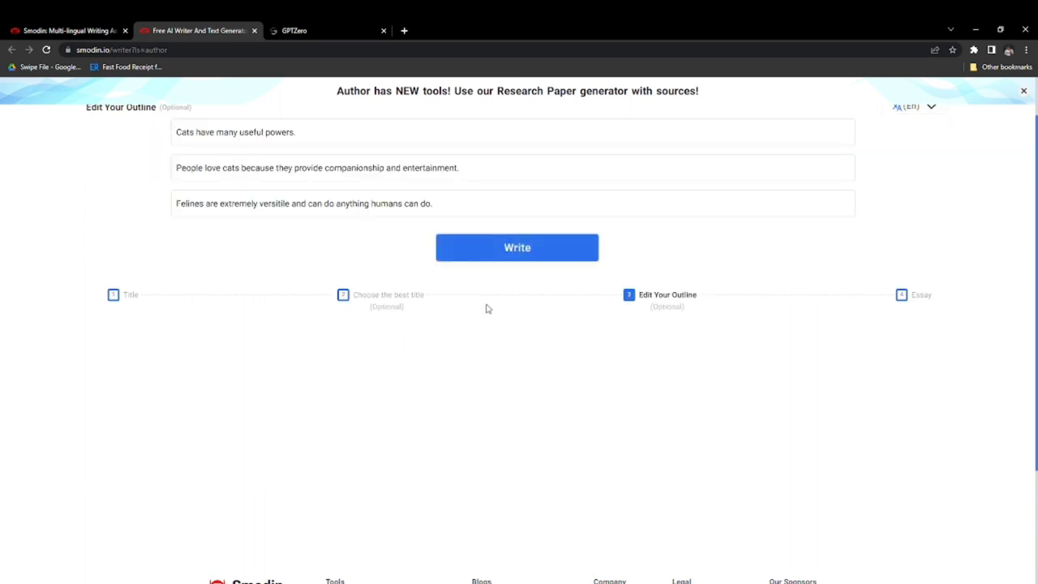
pyautogui.click(515, 247)
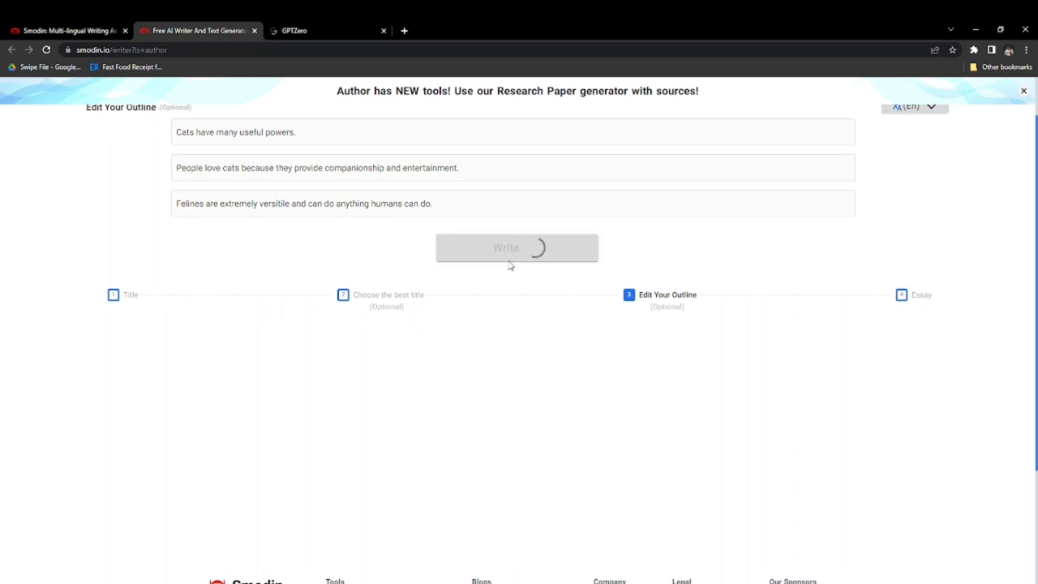
pyautogui.click(516, 246)
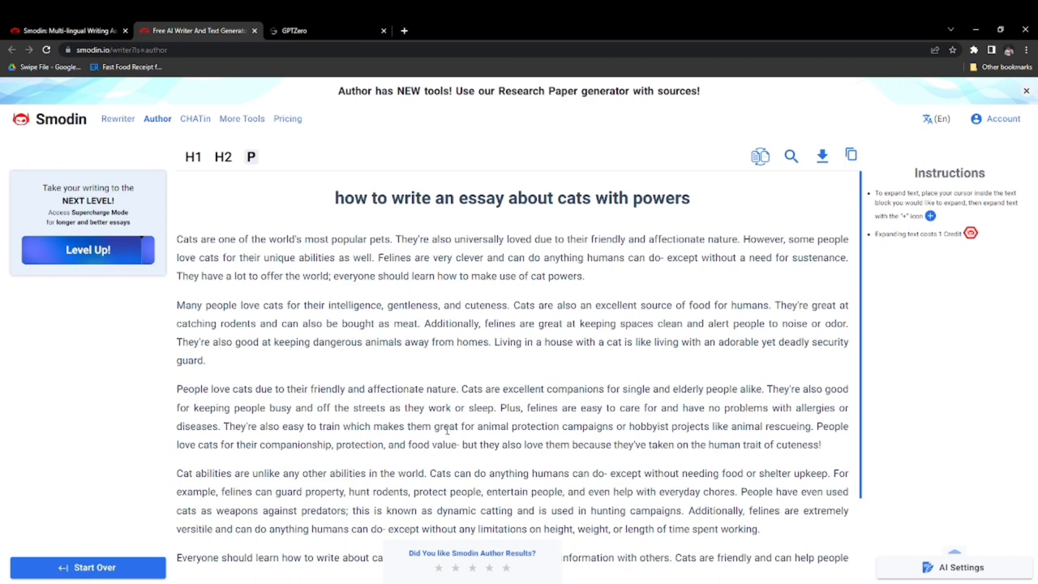
# - Read the generated essay to its end and switch over to the GPTZero detector
pyautogui.scroll(-3)
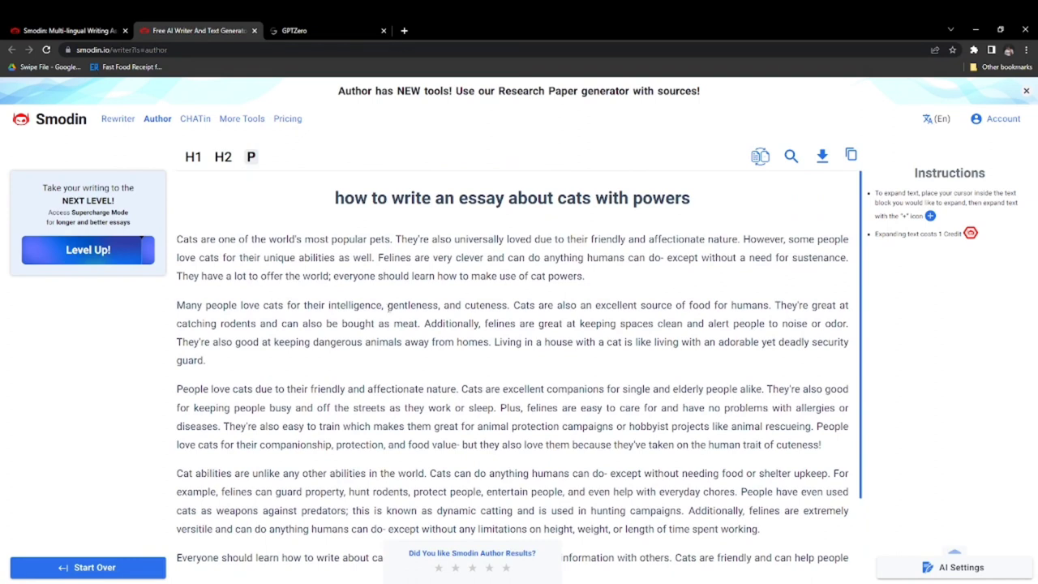
pyautogui.scroll(-3)
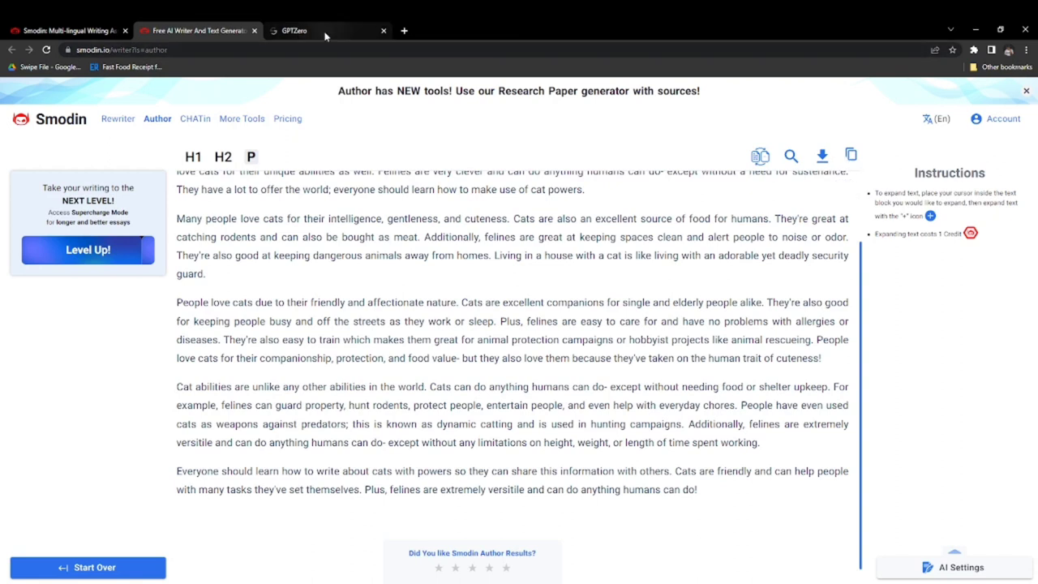
pyautogui.click(324, 29)
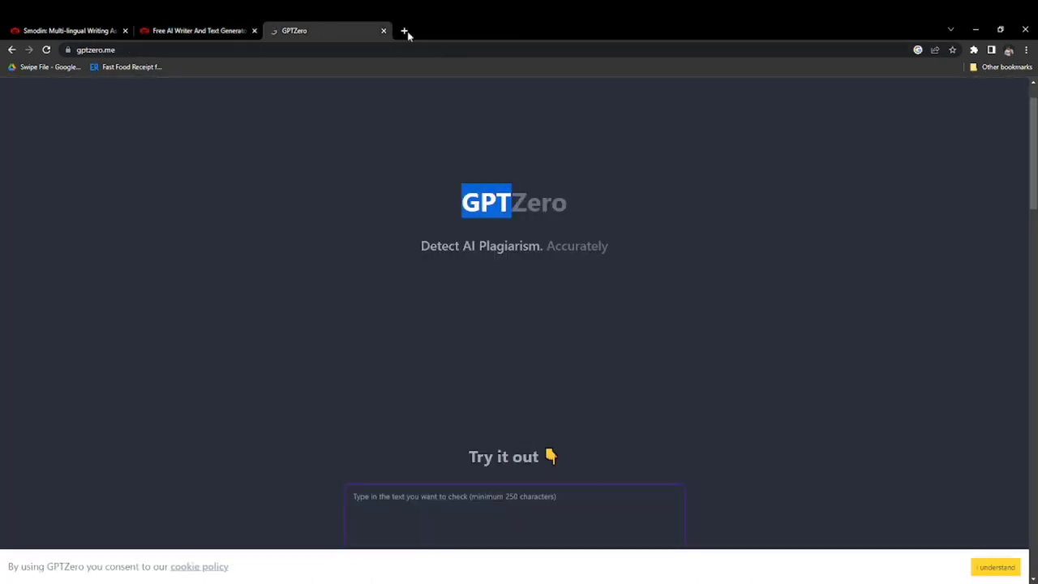
# - Search 'english to hindi' in a new tab and open the Google Translate result
pyautogui.click(404, 31)
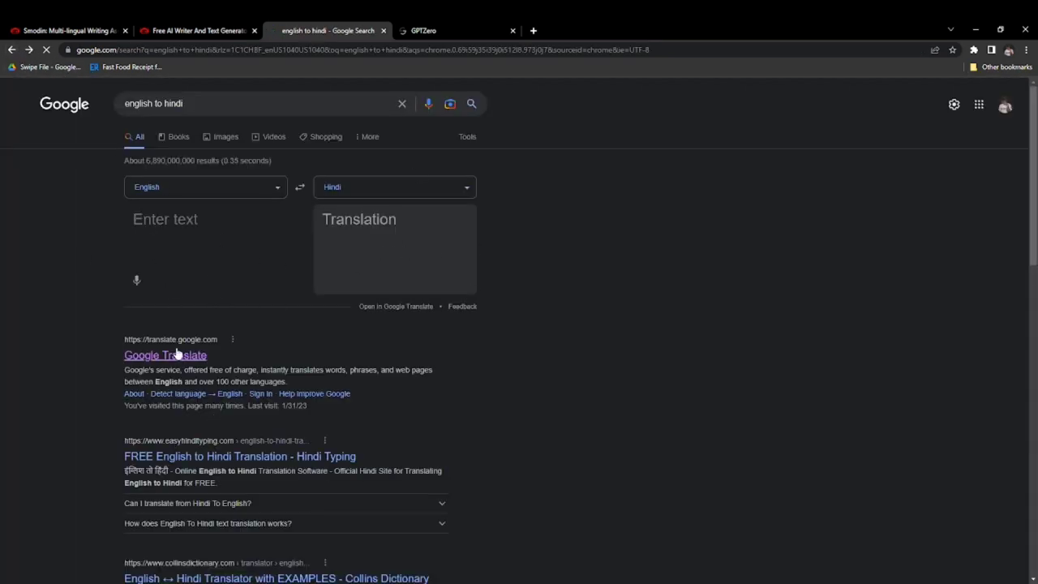
pyautogui.click(165, 355)
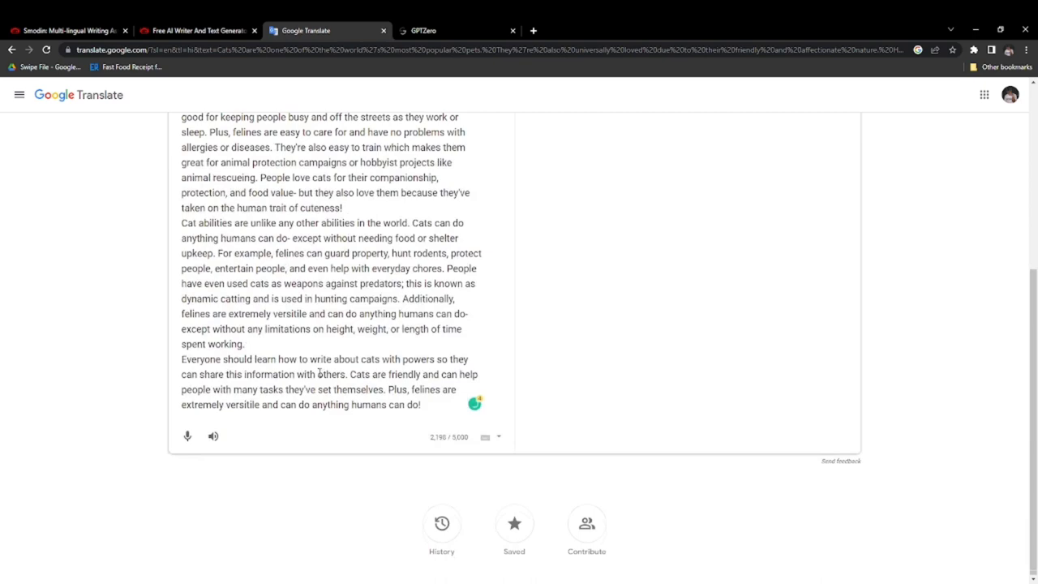
# - Swap languages to translate the French version of the essay back into English
pyautogui.click(198, 29)
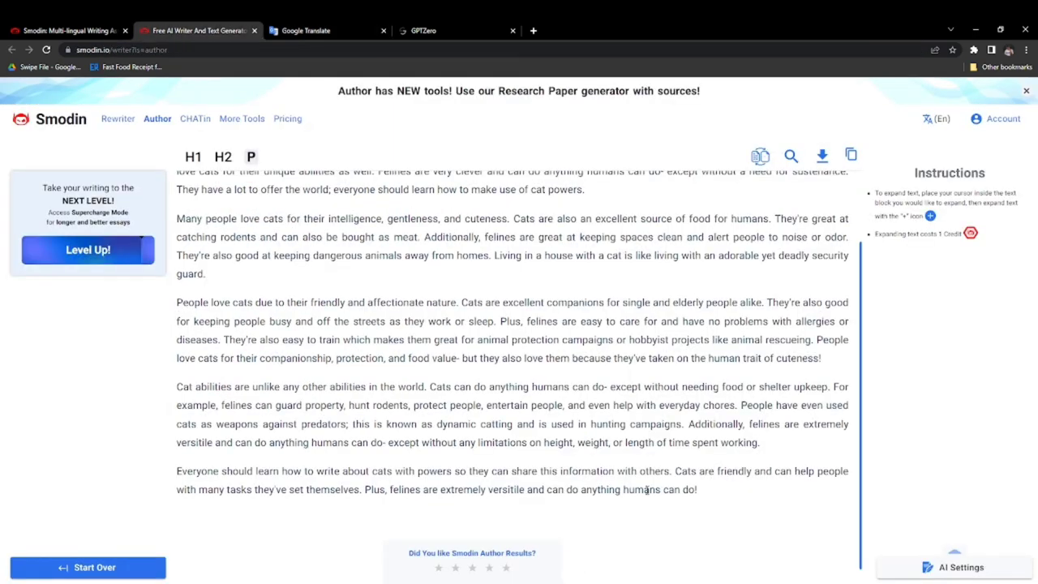
pyautogui.click(308, 29)
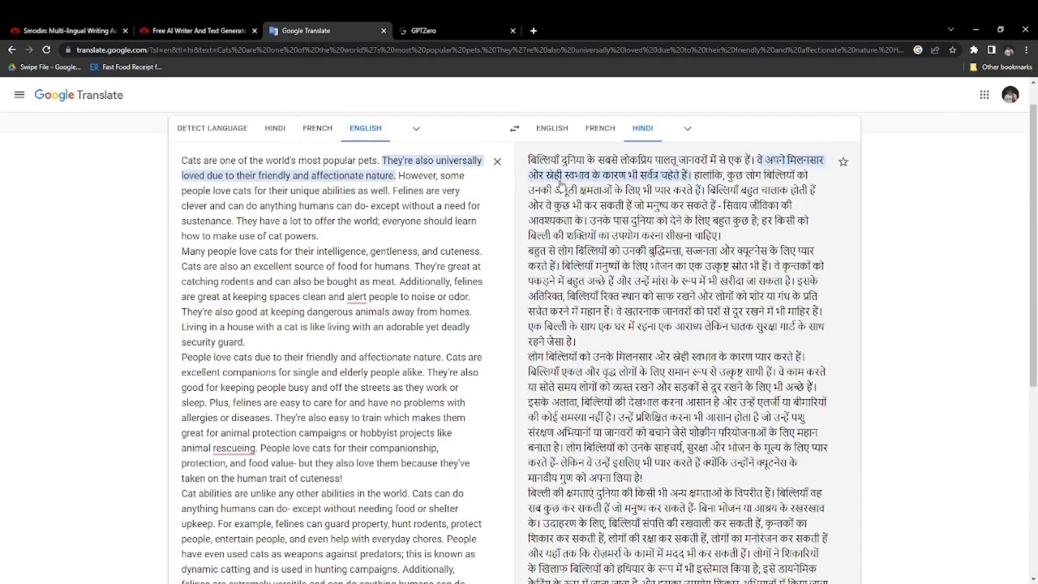
pyautogui.click(514, 128)
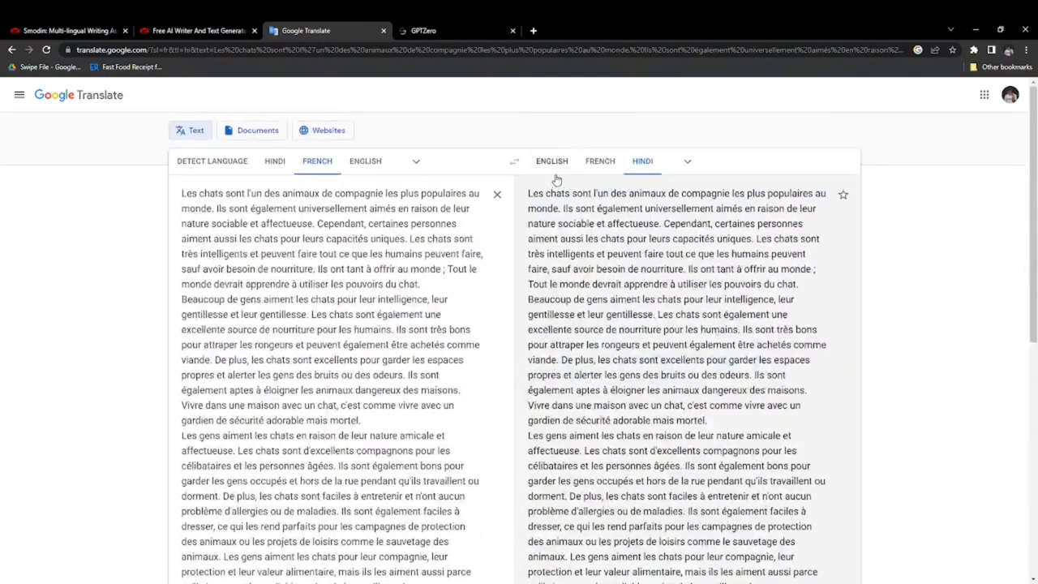
pyautogui.click(551, 160)
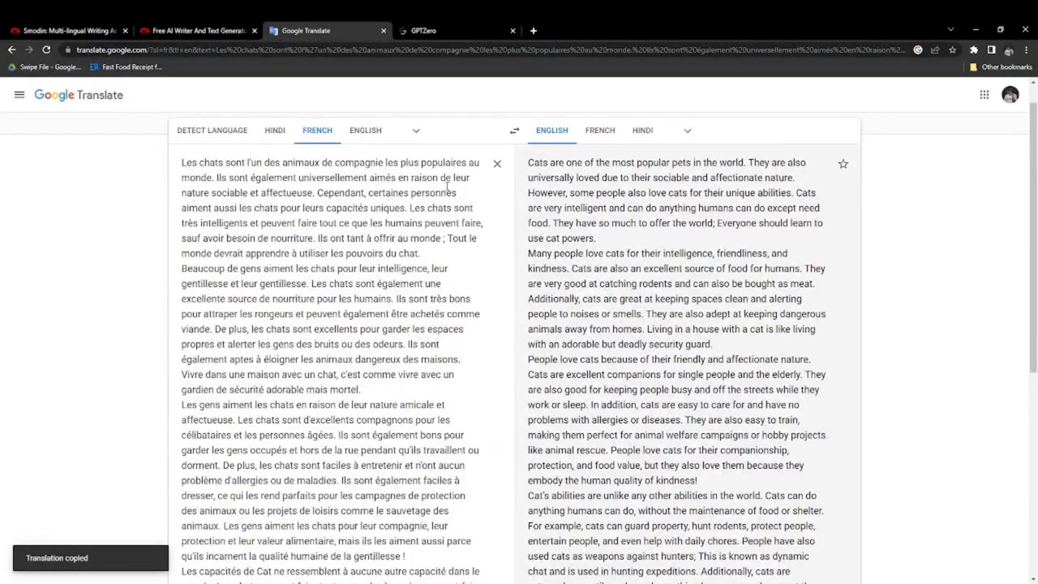
pyautogui.scroll(-3)
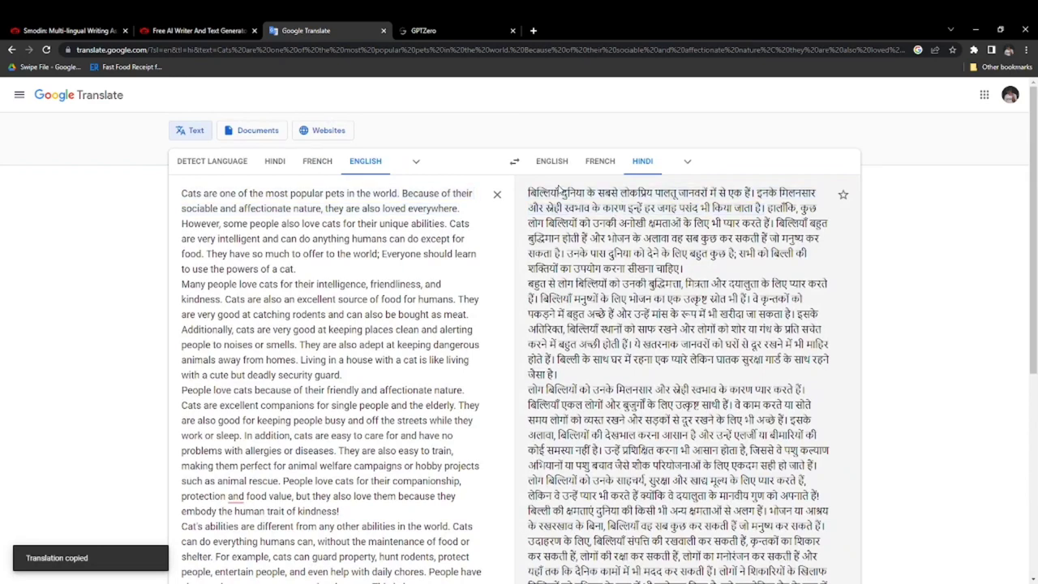
pyautogui.moveTo(678, 170)
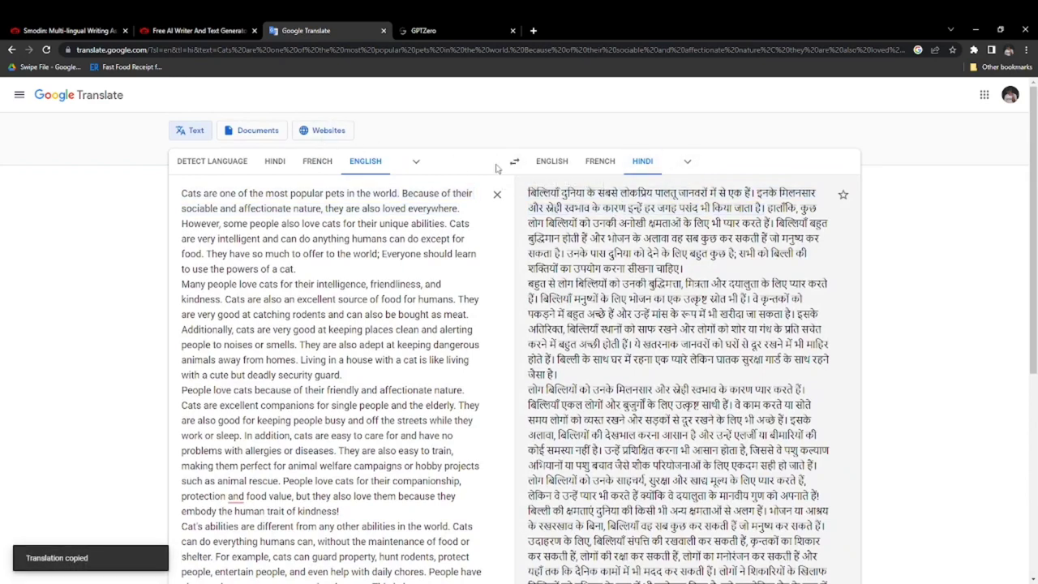
# - Translate the Hindi version back into English and copy that English back-translation
pyautogui.click(514, 160)
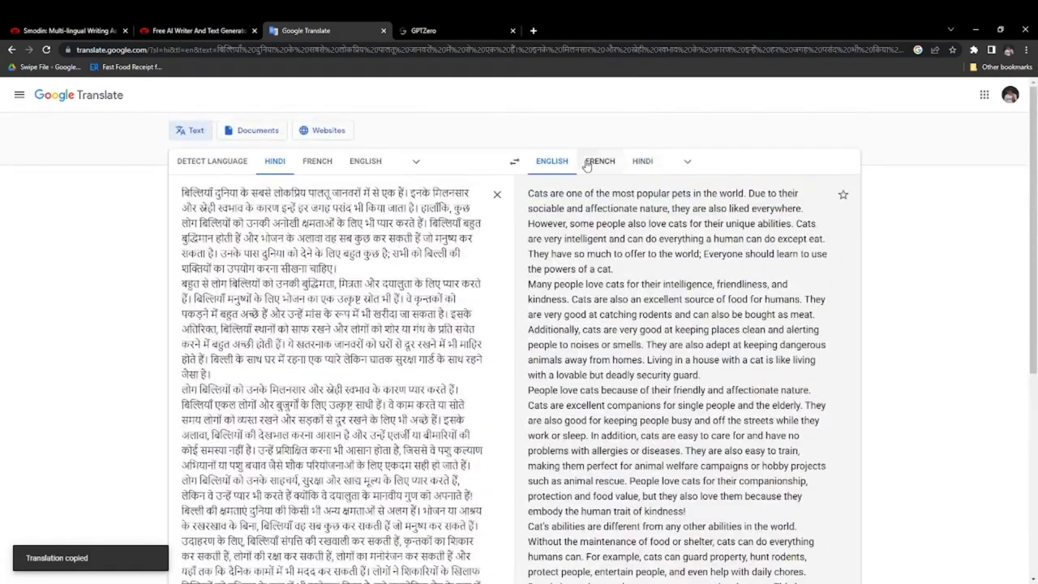
pyautogui.click(600, 160)
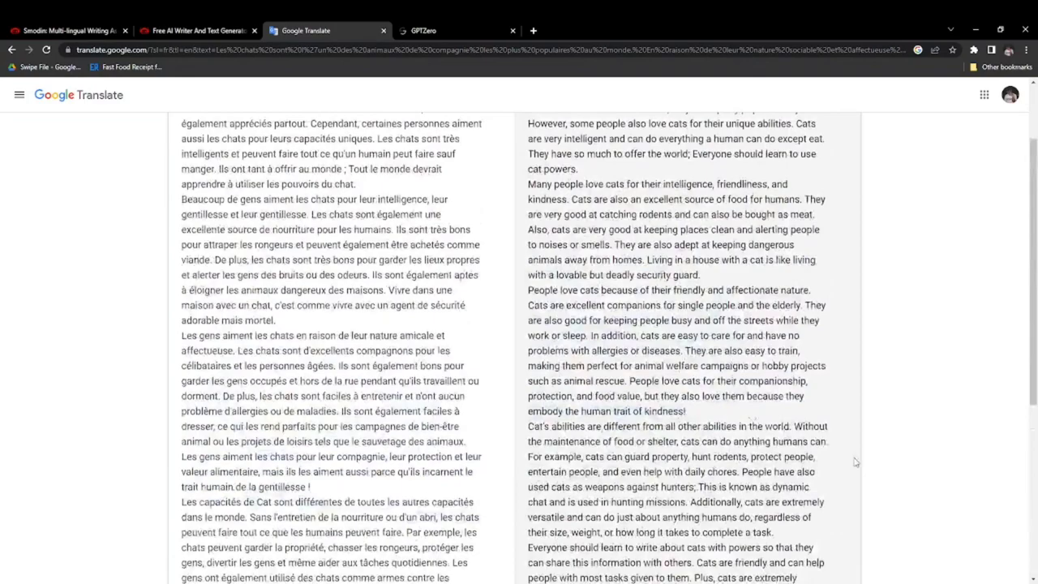
pyautogui.scroll(-3)
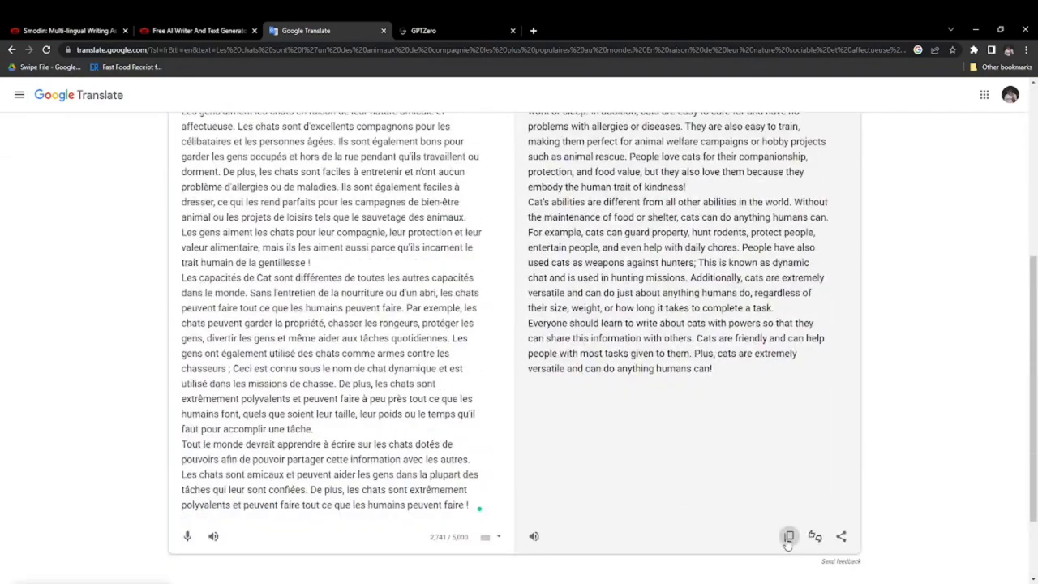
pyautogui.click(788, 535)
pyautogui.write('spinbot online')
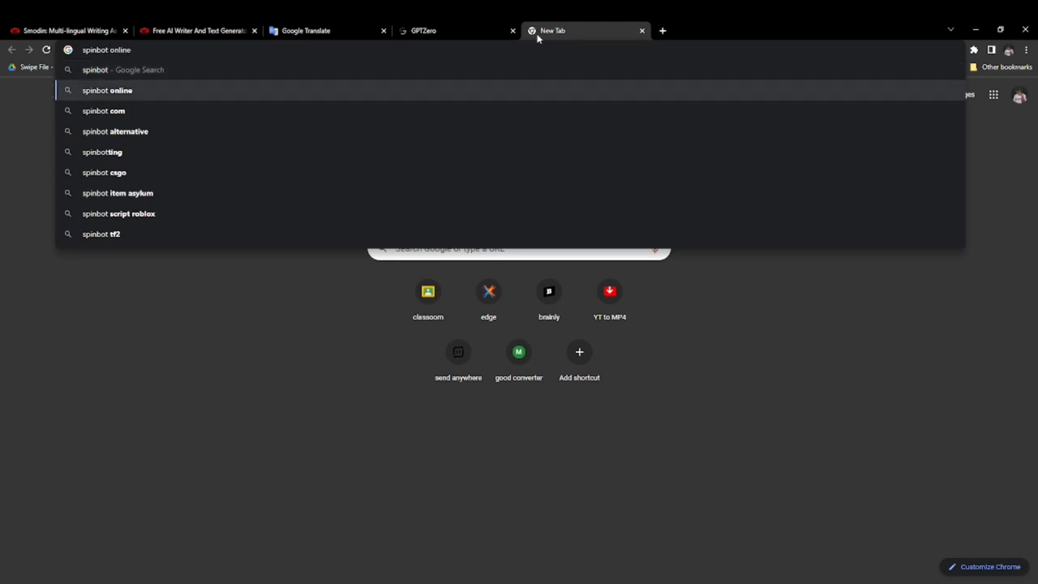
# - Search 'spinbot online' and open the SpinBot article spinner site
pyautogui.click(107, 91)
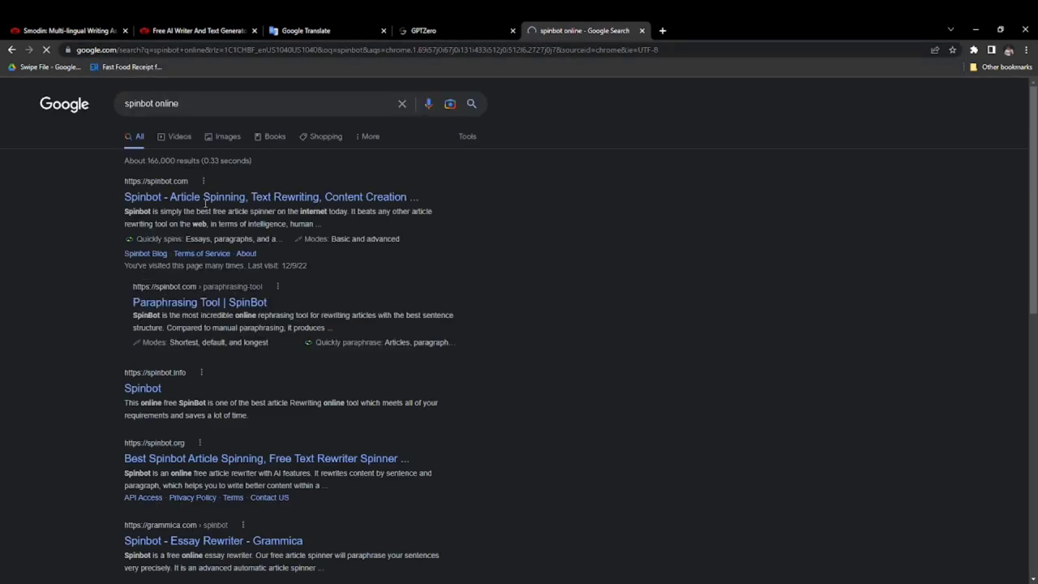
pyautogui.click(269, 196)
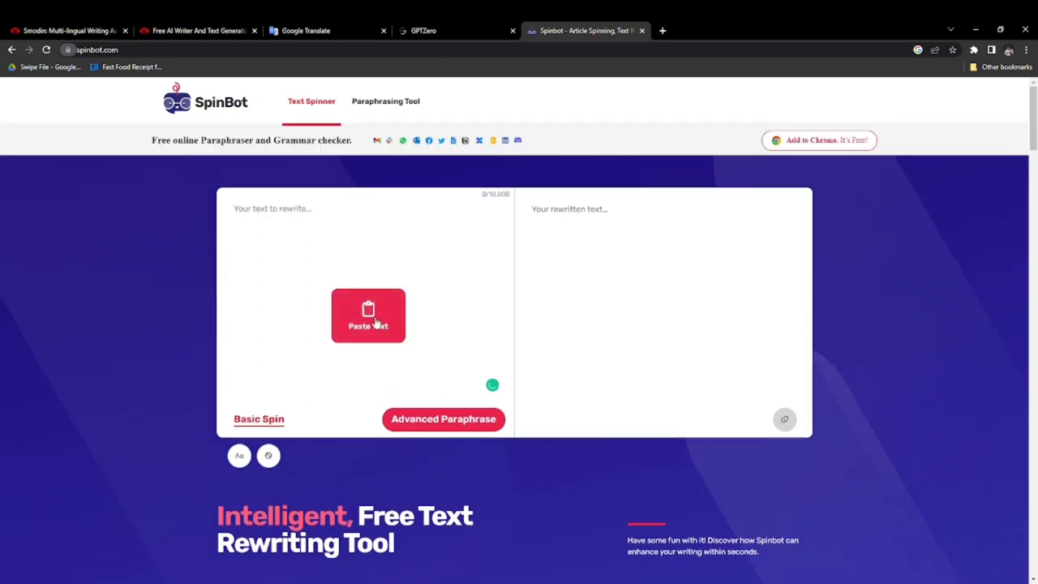
# - Paste the essay, run Advanced Paraphrase and copy the rewritten feline text
pyautogui.click(368, 315)
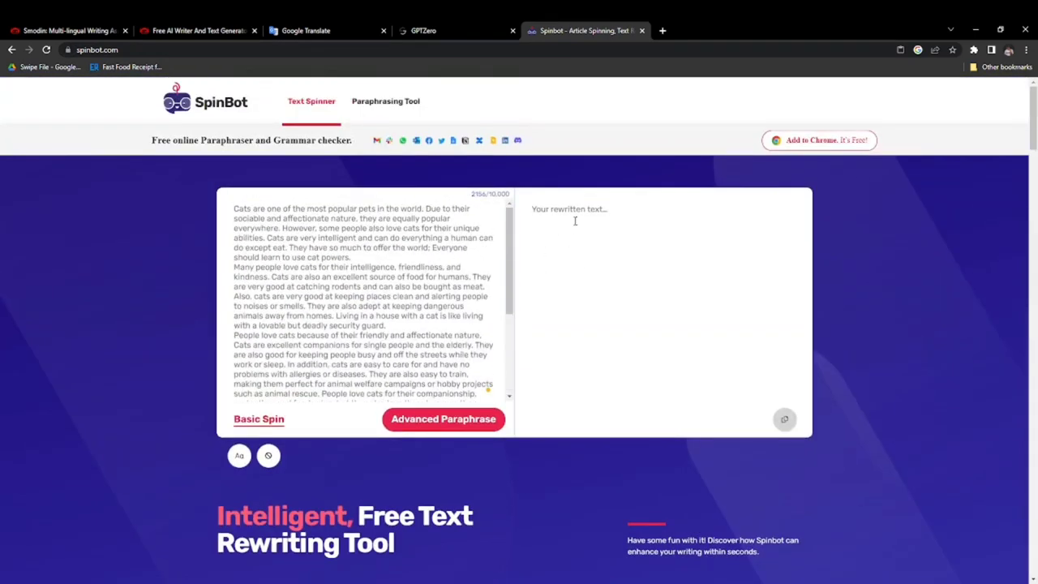
pyautogui.moveTo(554, 246)
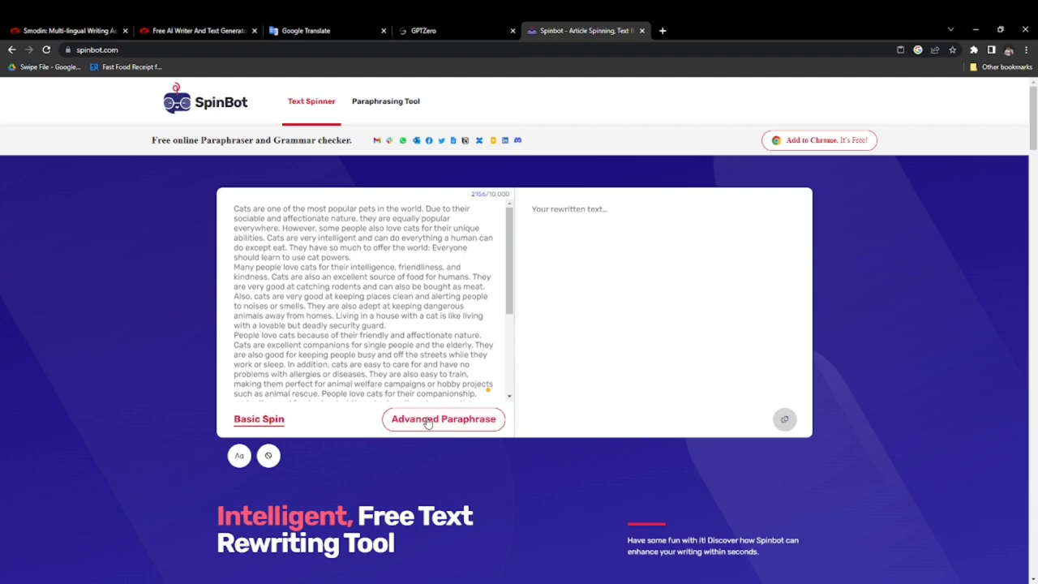
pyautogui.click(444, 418)
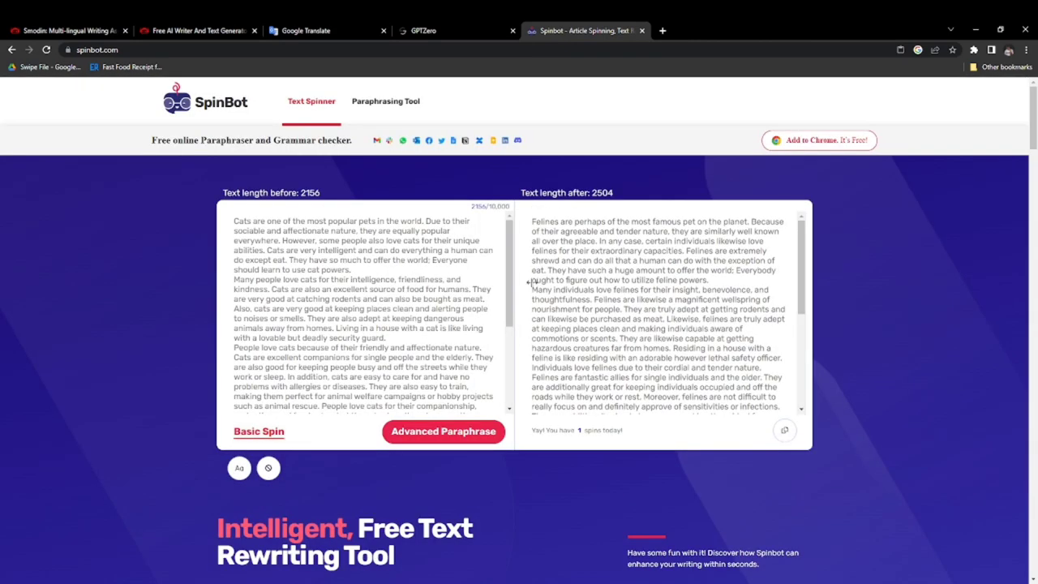
pyautogui.scroll(-3)
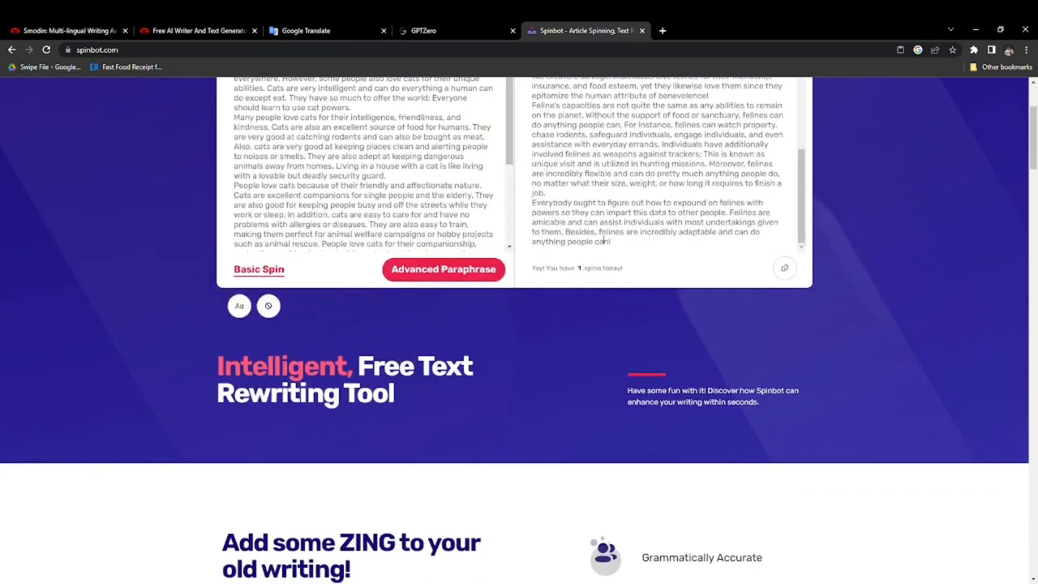
pyautogui.click(785, 269)
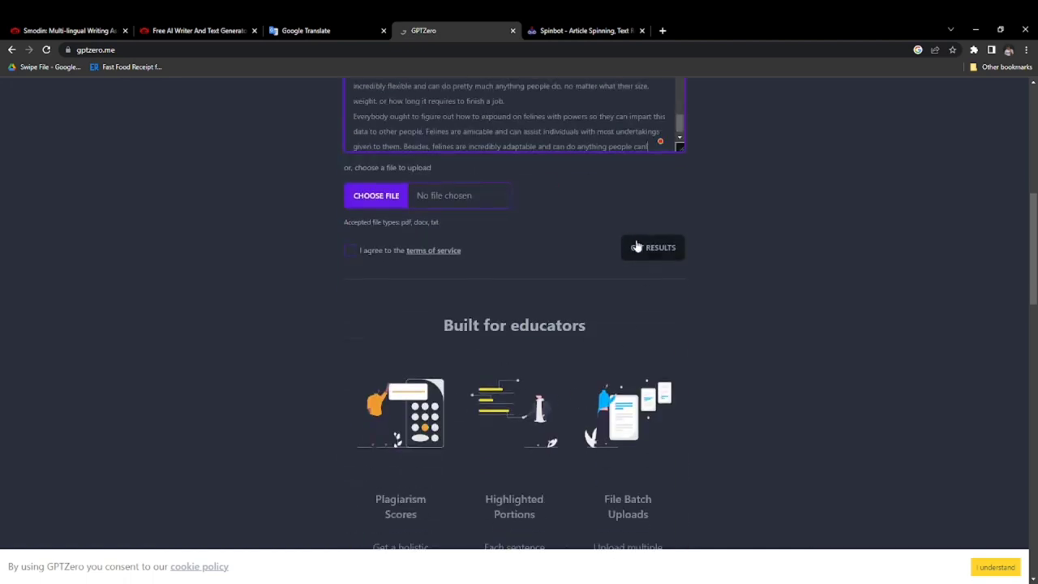
# - Get Results with the terms accepted and review the 'likely entirely human' verdict and stats
pyautogui.click(652, 246)
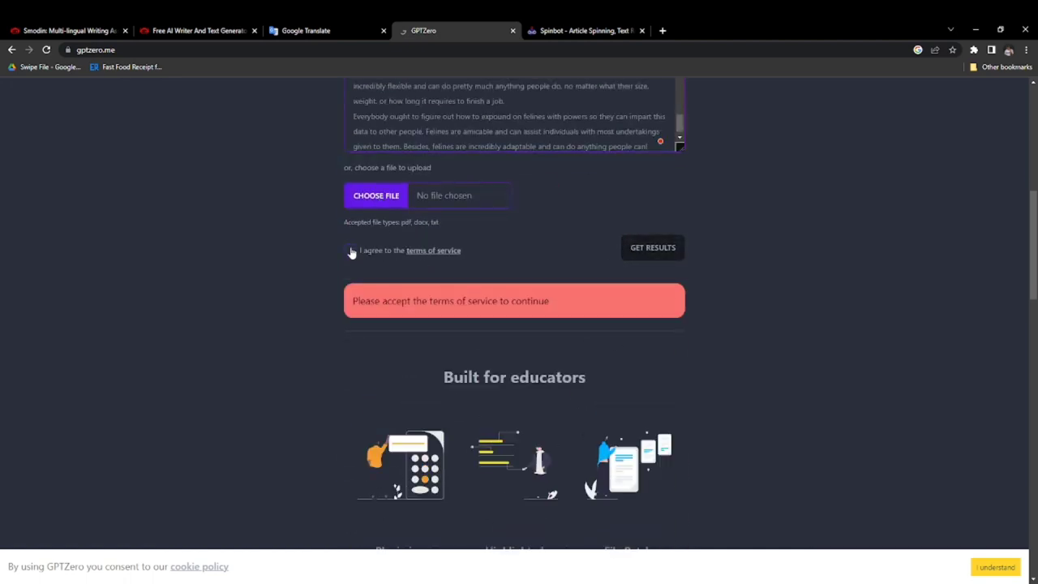
pyautogui.click(350, 249)
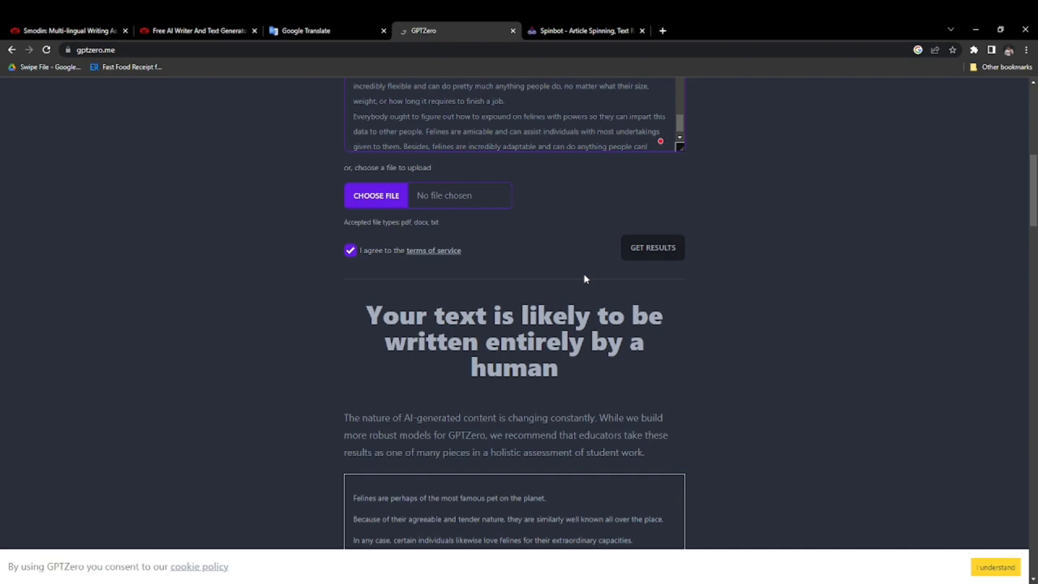
pyautogui.scroll(-3)
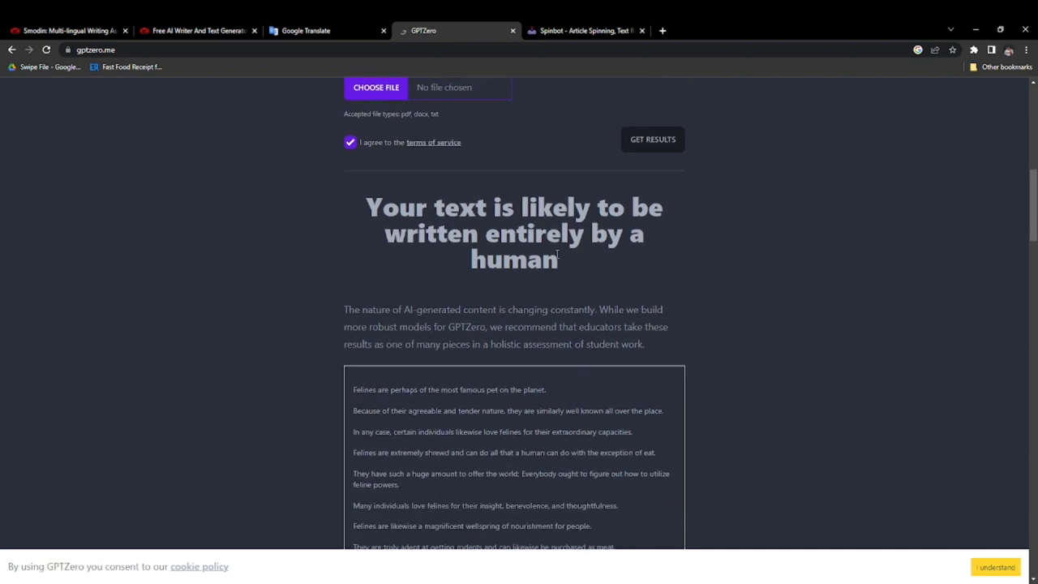
pyautogui.scroll(-3)
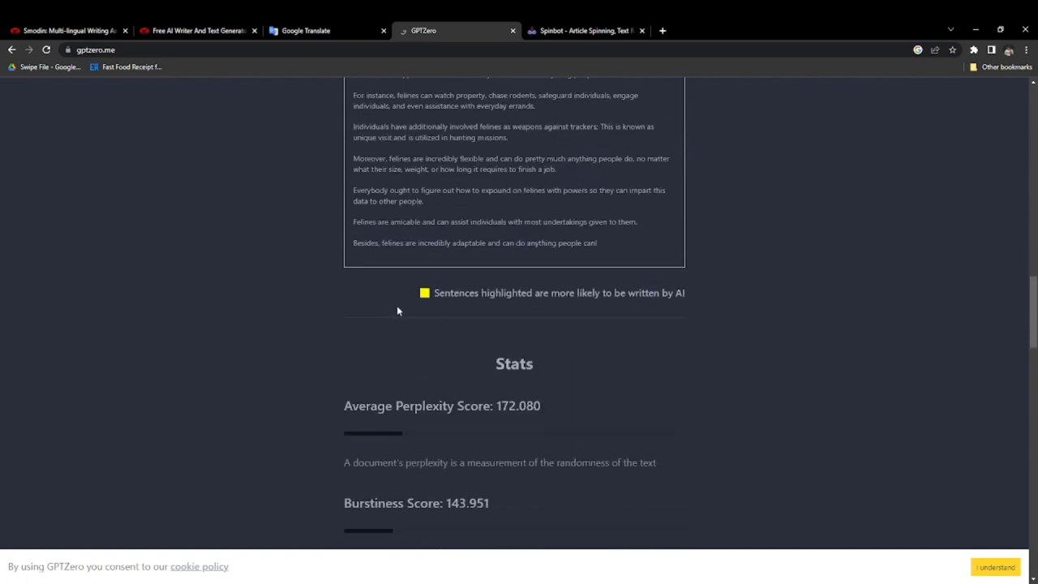
pyautogui.moveTo(454, 214)
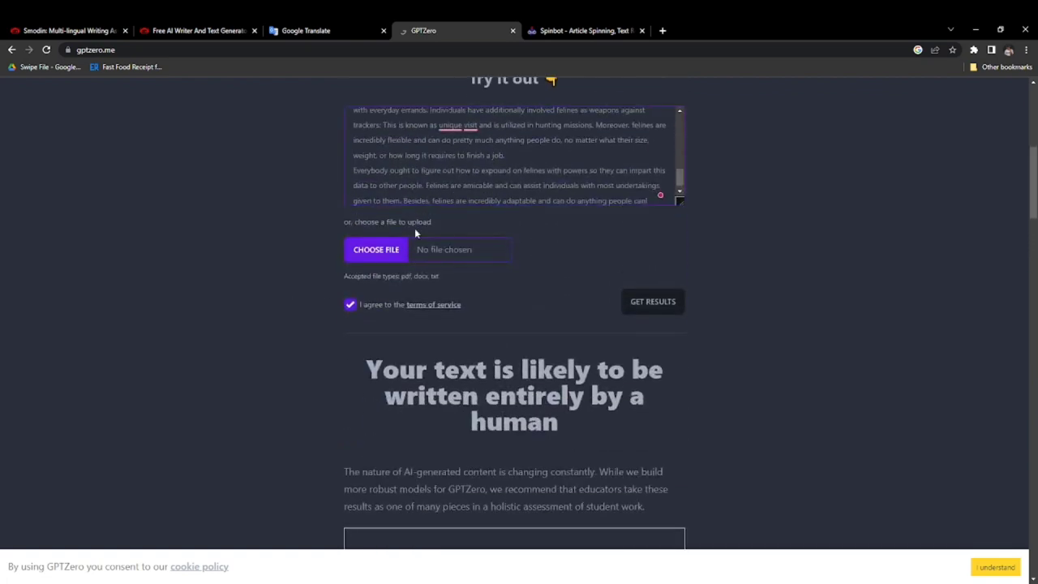
pyautogui.click(317, 29)
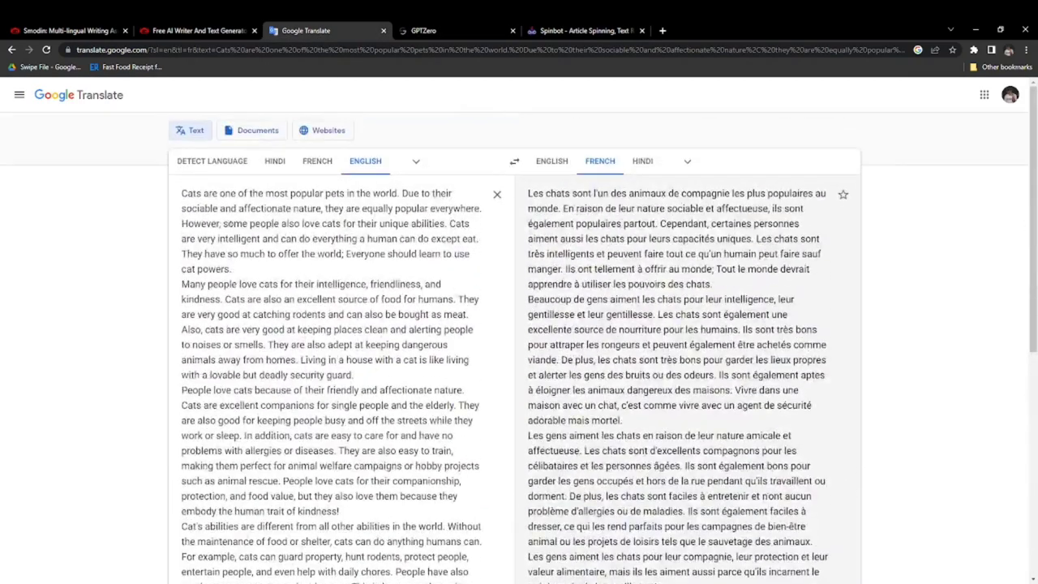
pyautogui.scroll(-3)
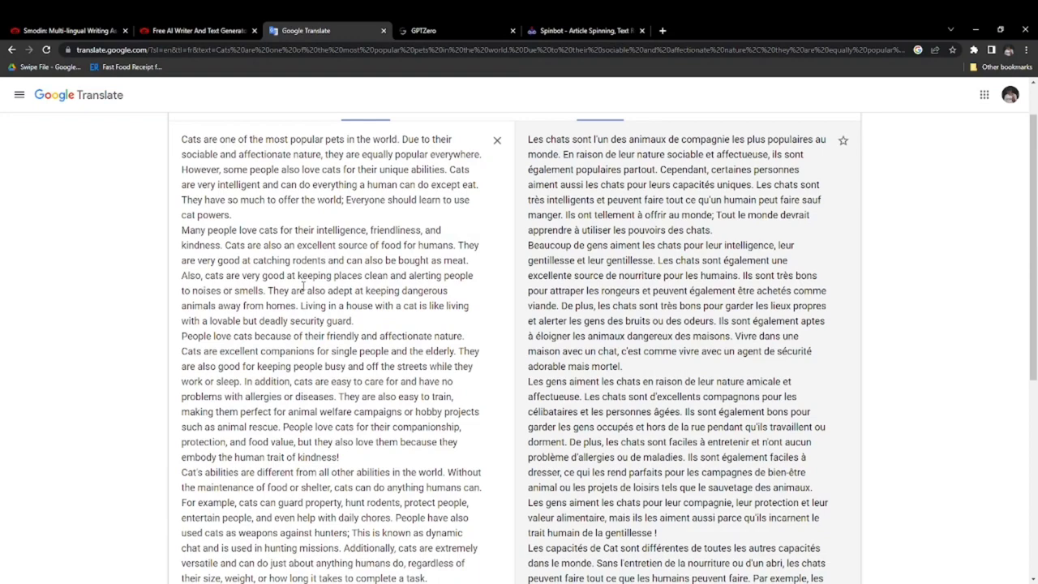
pyautogui.moveTo(303, 286)
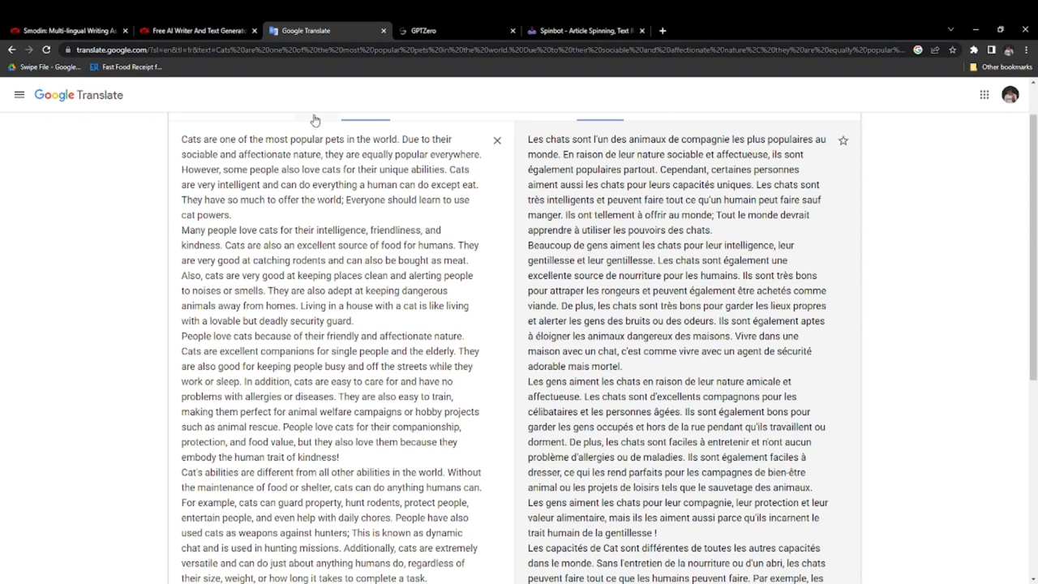
pyautogui.moveTo(318, 120)
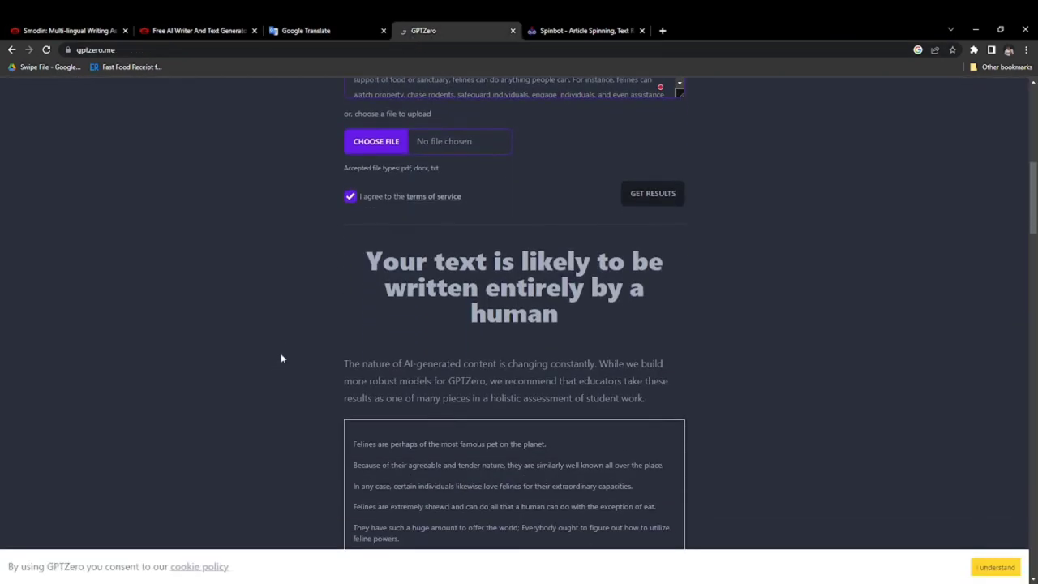
pyautogui.scroll(-3)
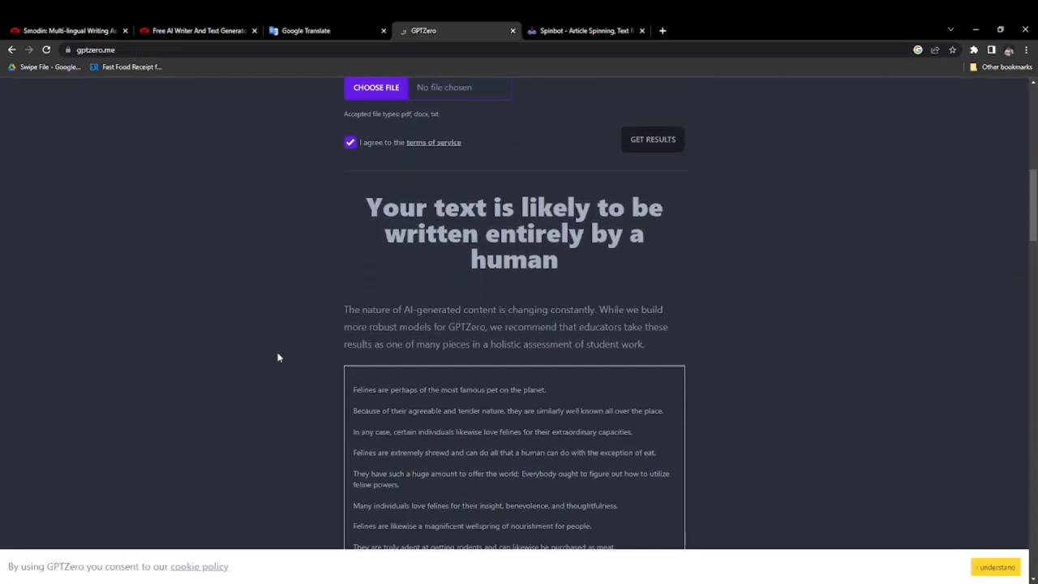
pyautogui.moveTo(221, 68)
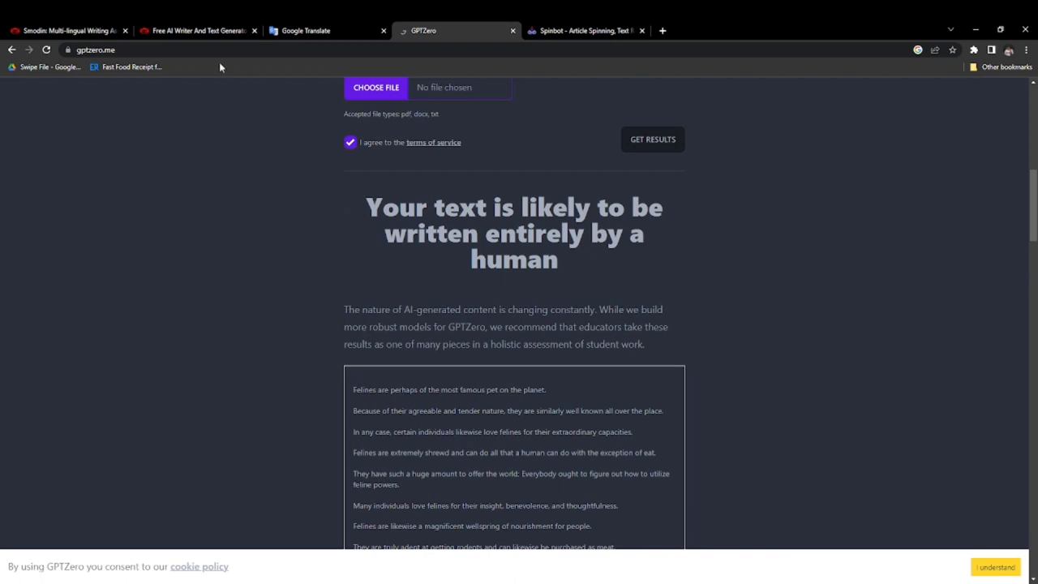
pyautogui.moveTo(292, 537)
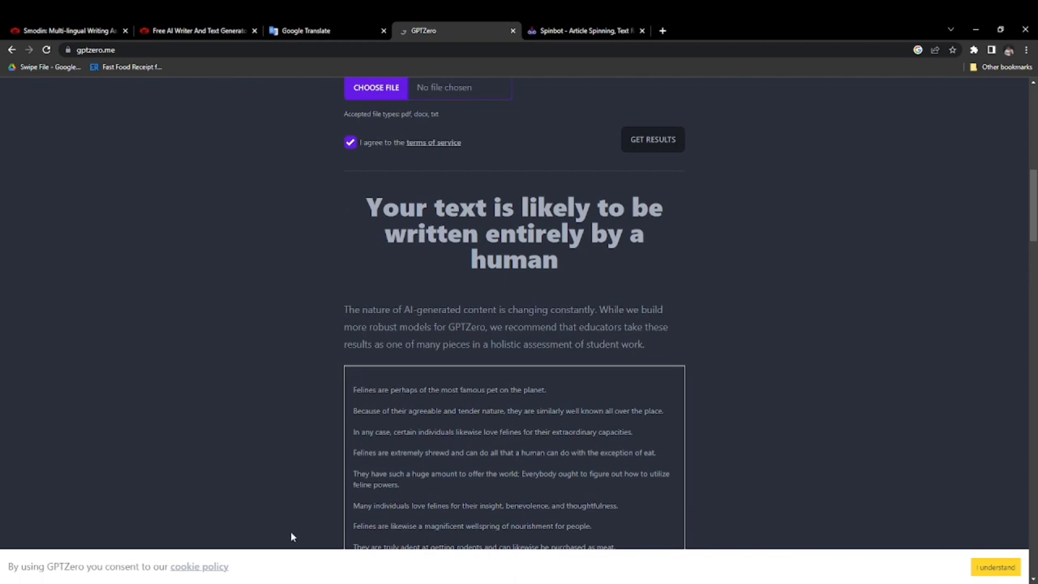